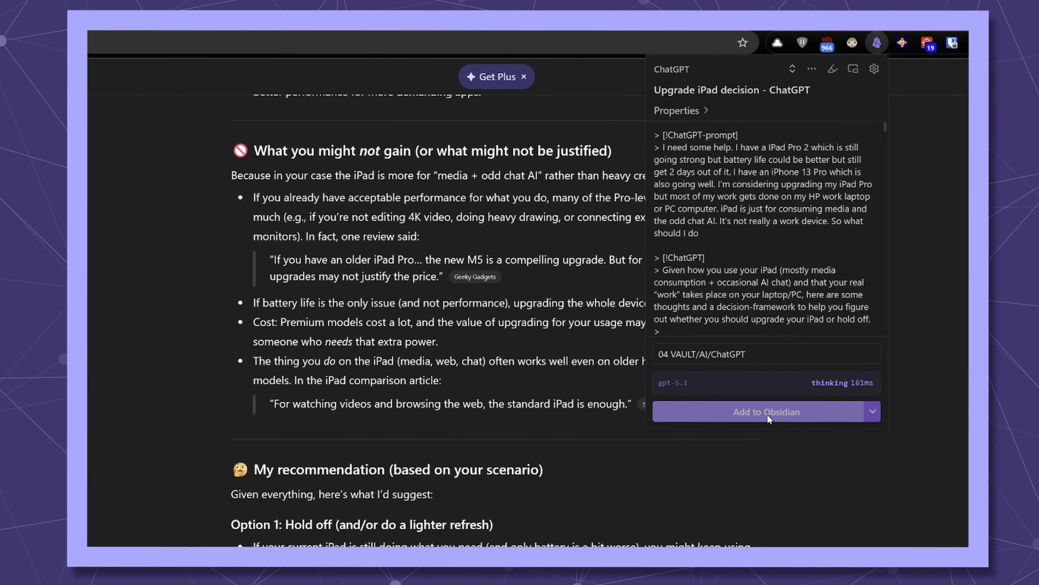
- Save the ChatGPT chat to Obsidian, run the weekly review workflow and read the 2025-W52 note
left_click(765, 411)
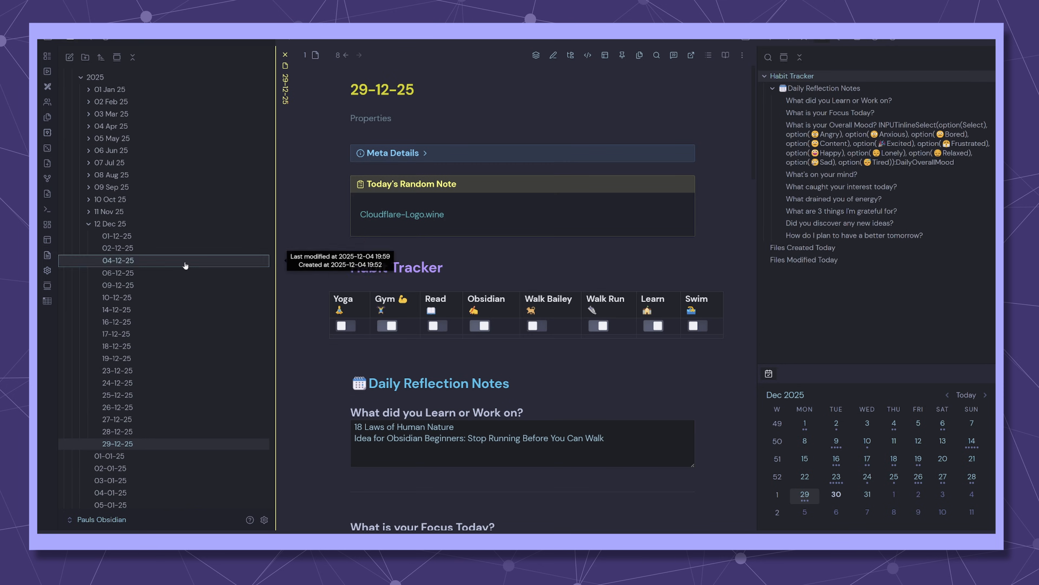
mouse_move(192, 261)
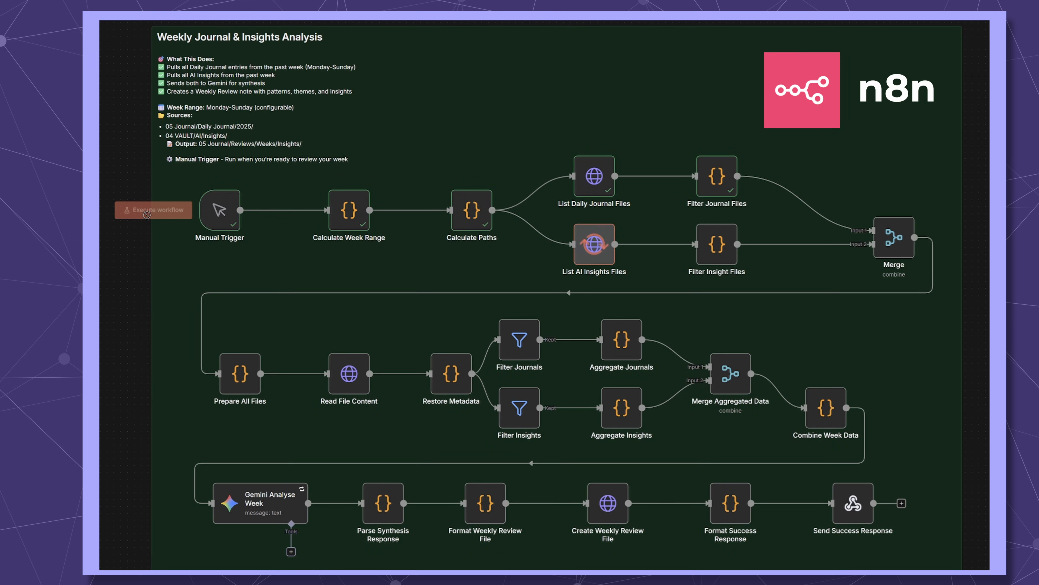
left_click(153, 209)
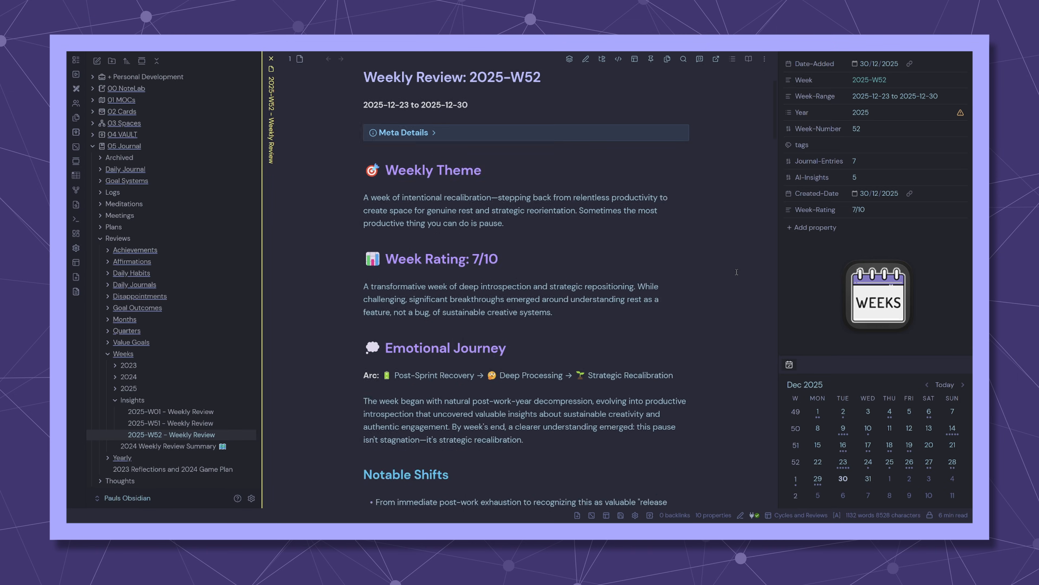
scroll("down", 3)
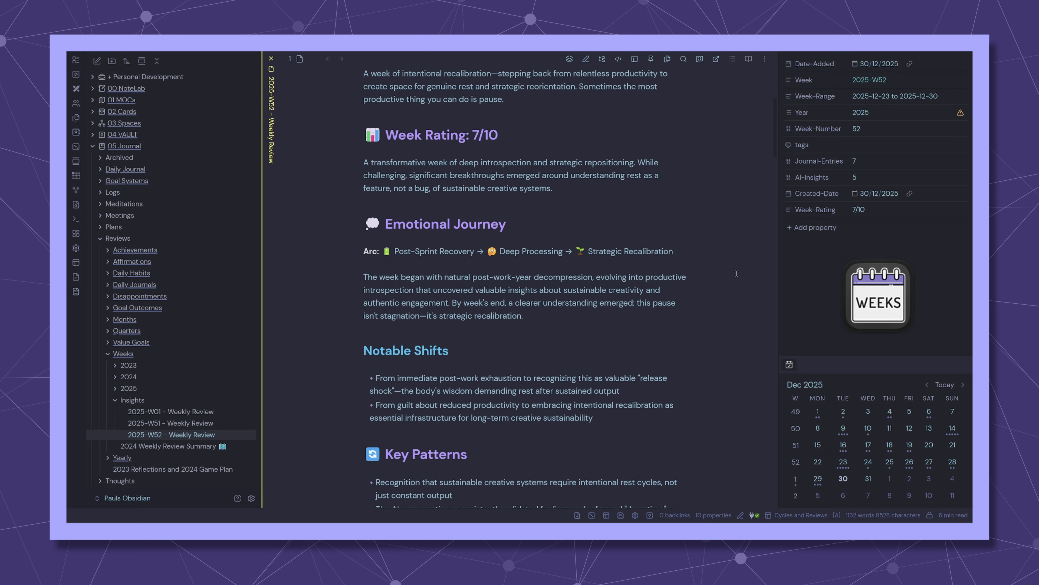
scroll("down", 3)
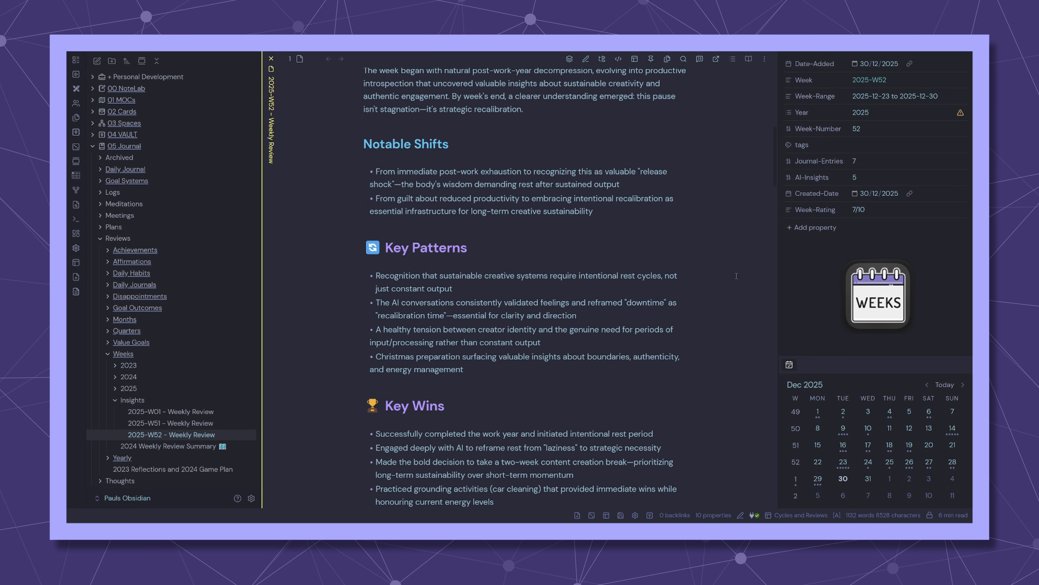
scroll("down", 3)
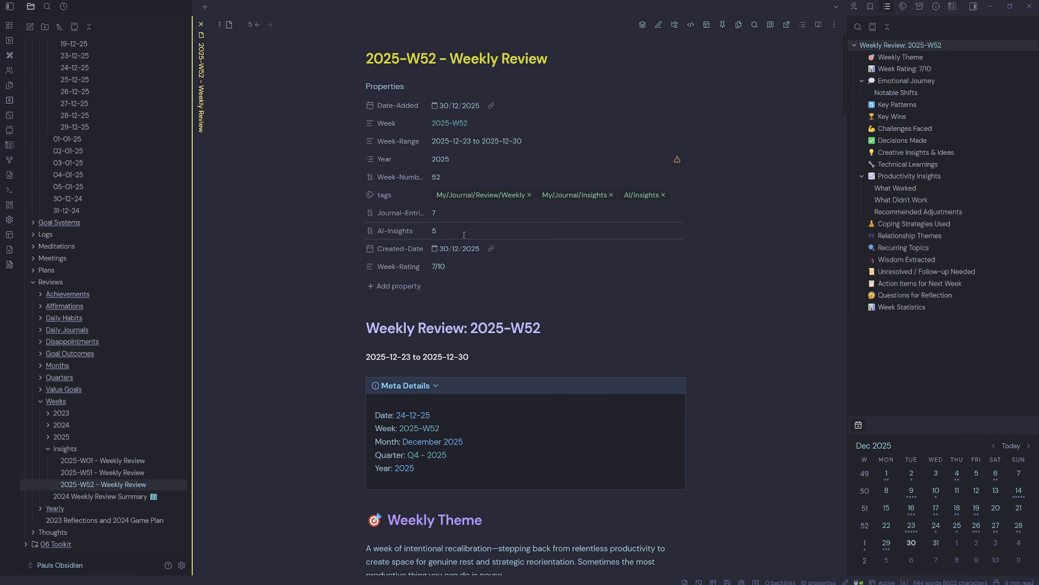
- Scroll the 2025-W52 Weekly Review note past its properties to the theme and rating
scroll("down", 3)
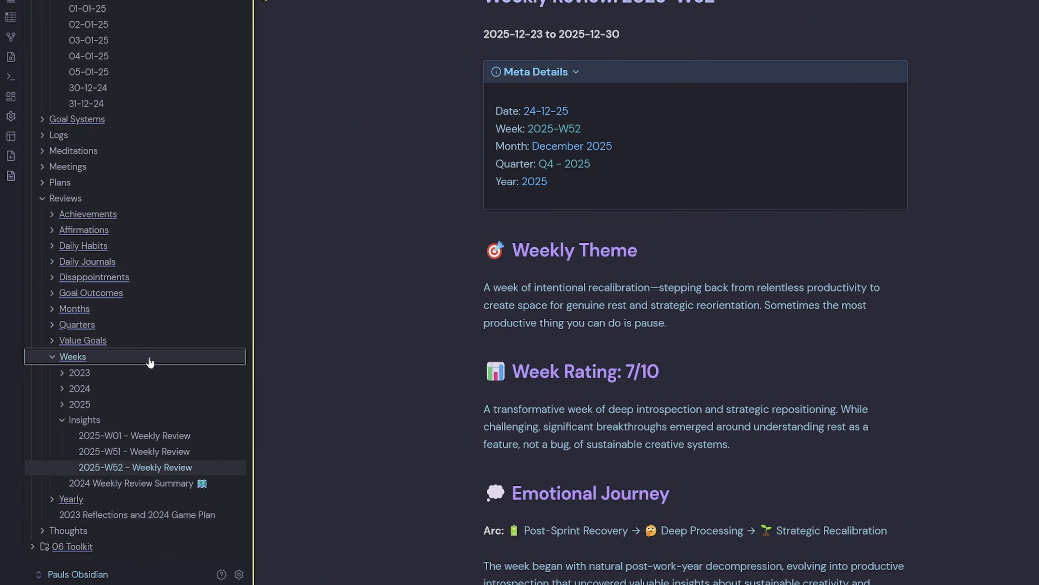
mouse_move(145, 424)
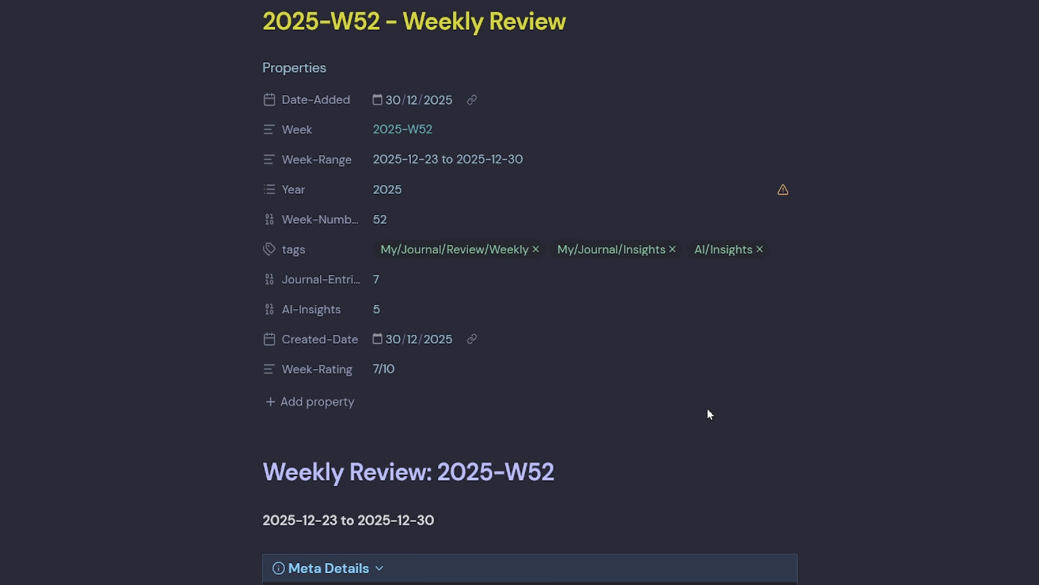
scroll("down", 3)
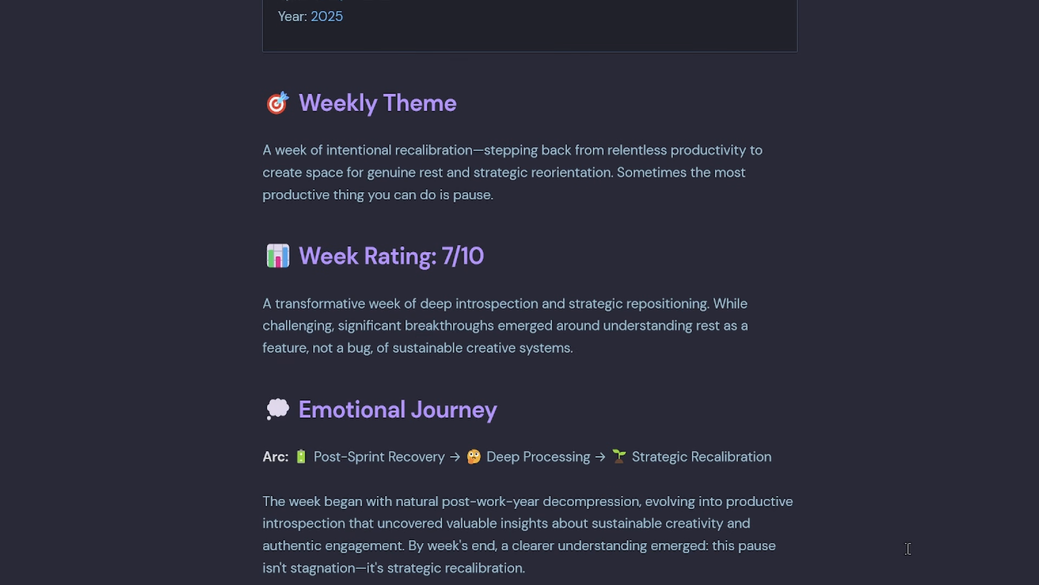
mouse_move(546, 210)
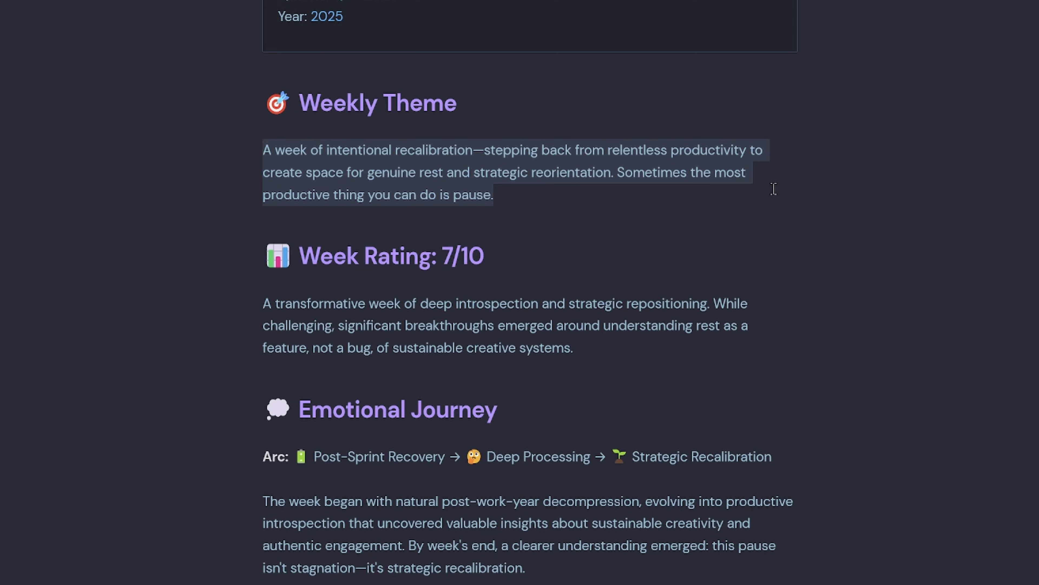
mouse_move(675, 336)
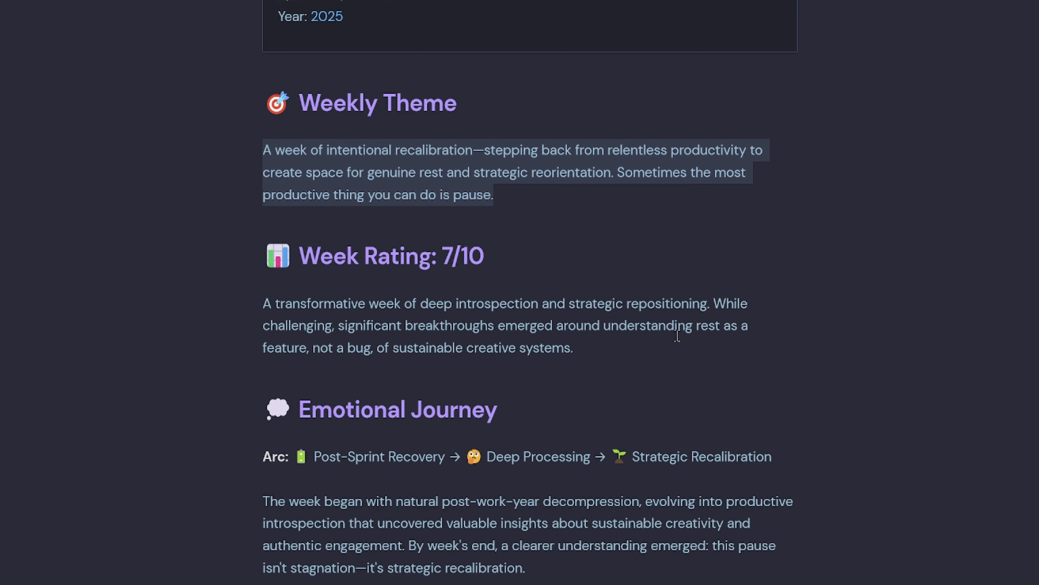
left_click(573, 348)
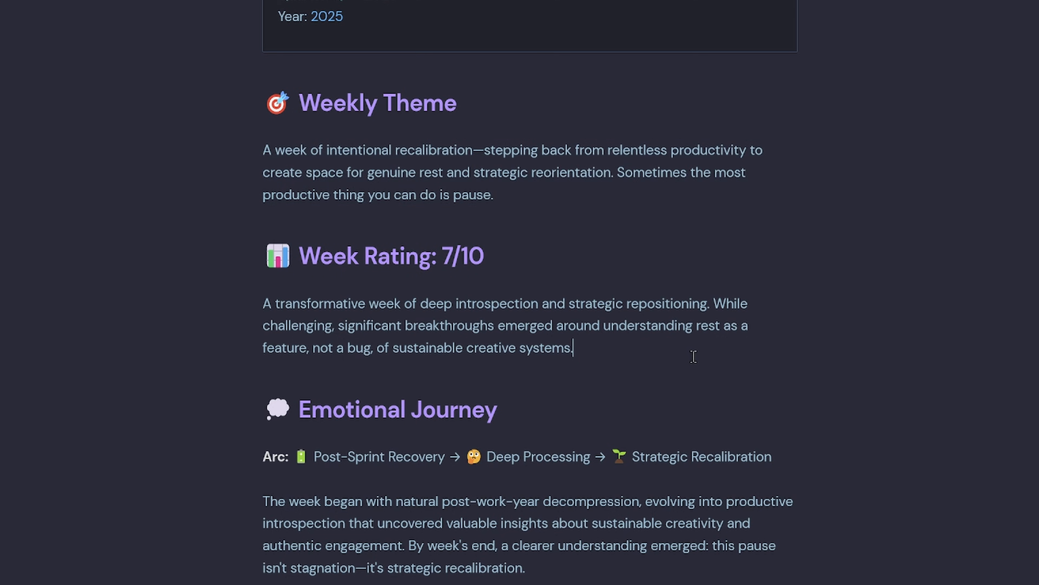
scroll("down", 3)
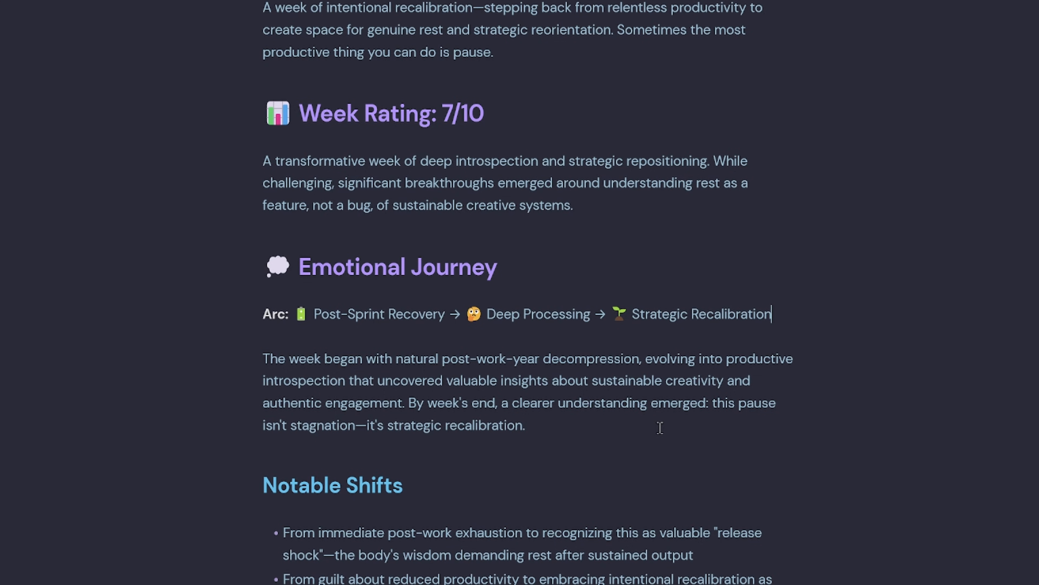
- Read through Key Wins, Challenges, Decisions and follow-up sections, highlighting the identity momentum bullet
scroll("down", 3)
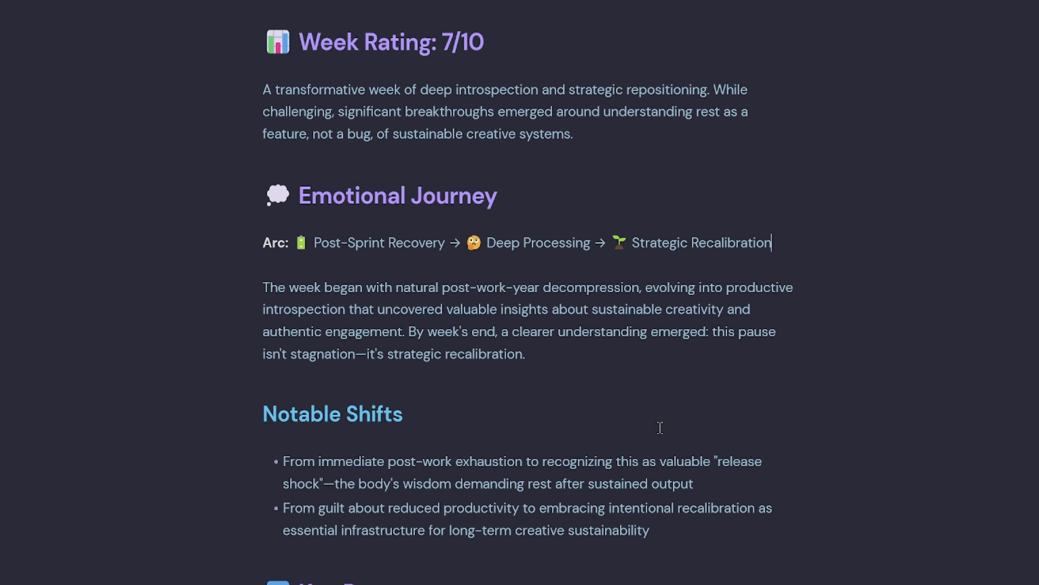
scroll("down", 3)
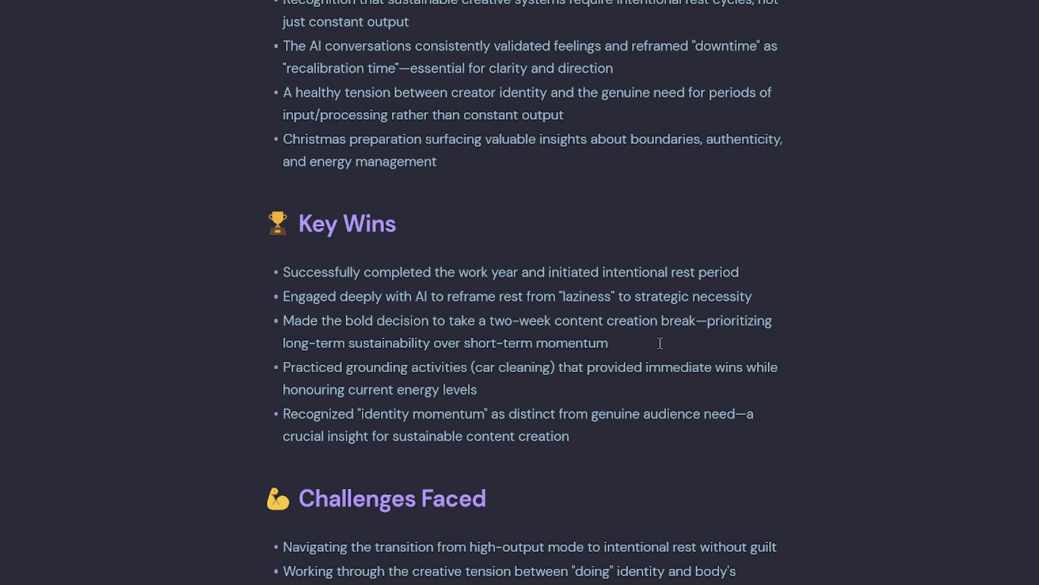
left_click_drag(282, 320, 608, 343)
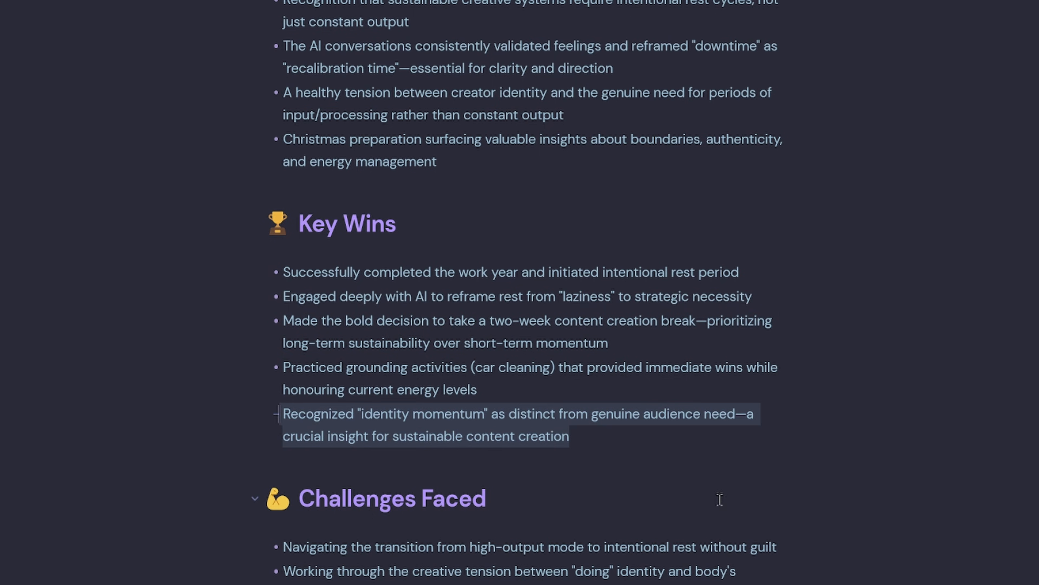
mouse_move(706, 497)
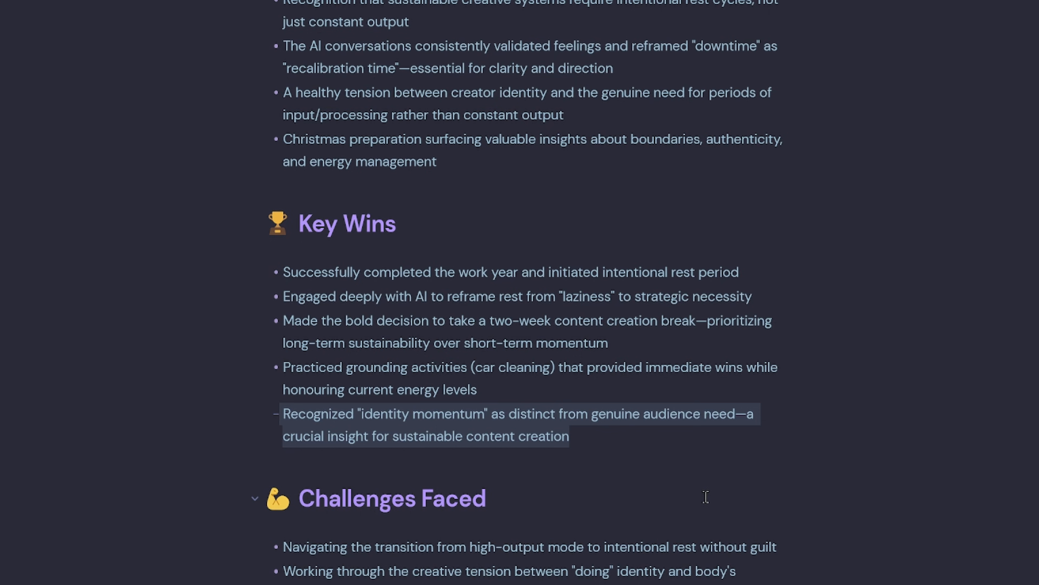
scroll("down", 3)
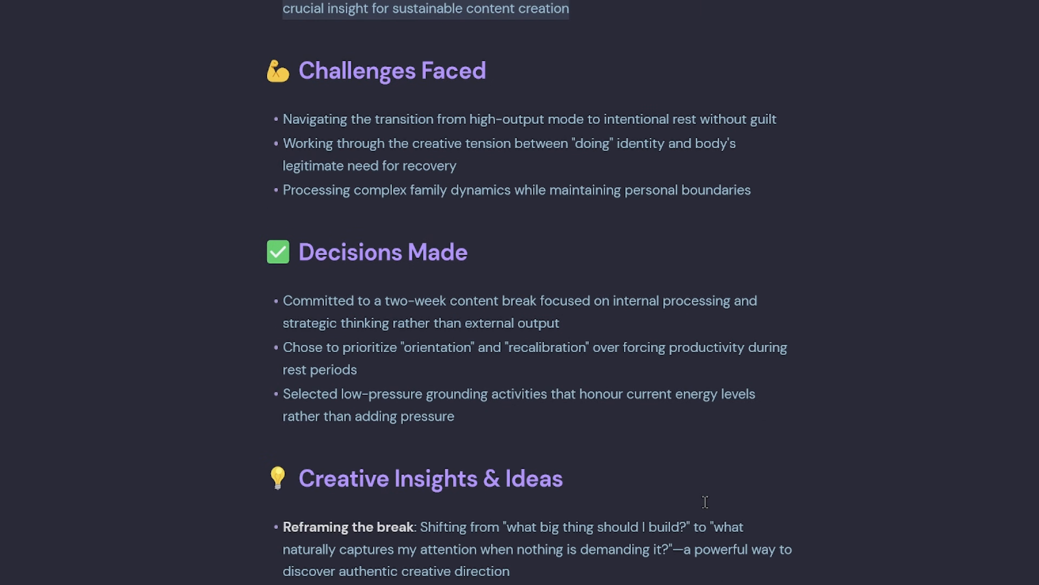
scroll("down", 3)
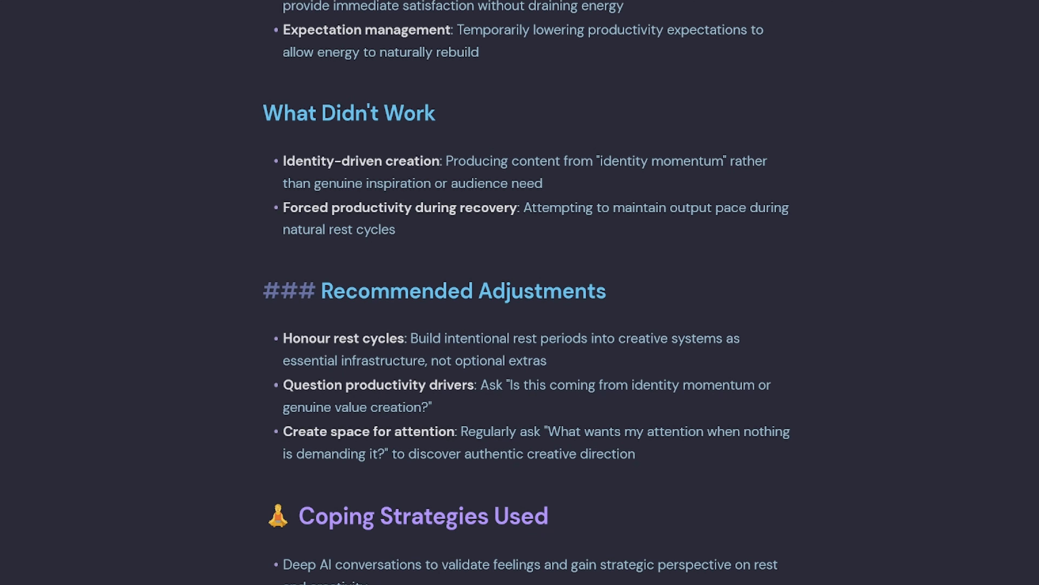
scroll("down", 3)
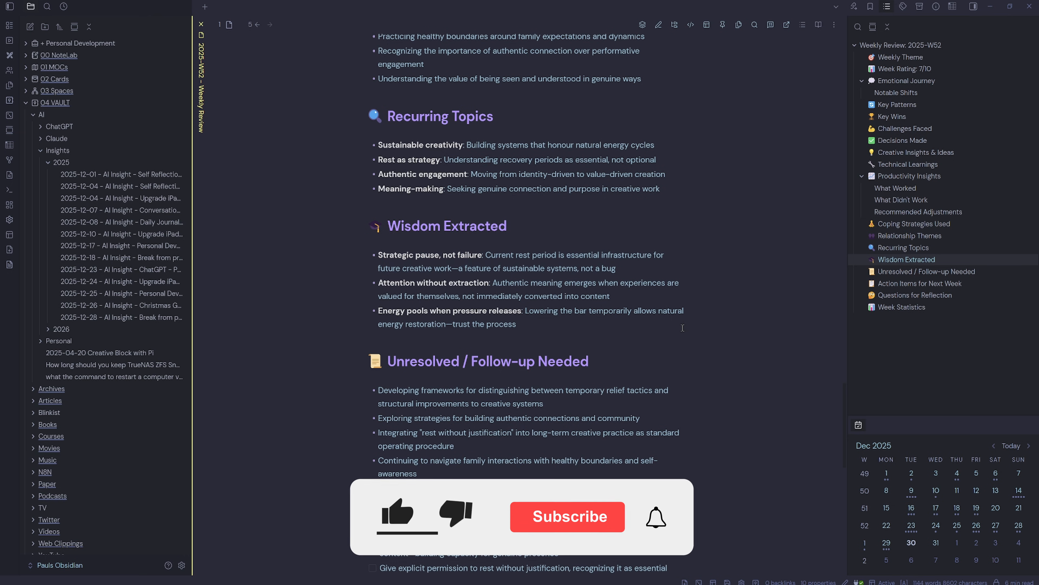
scroll("down", 3)
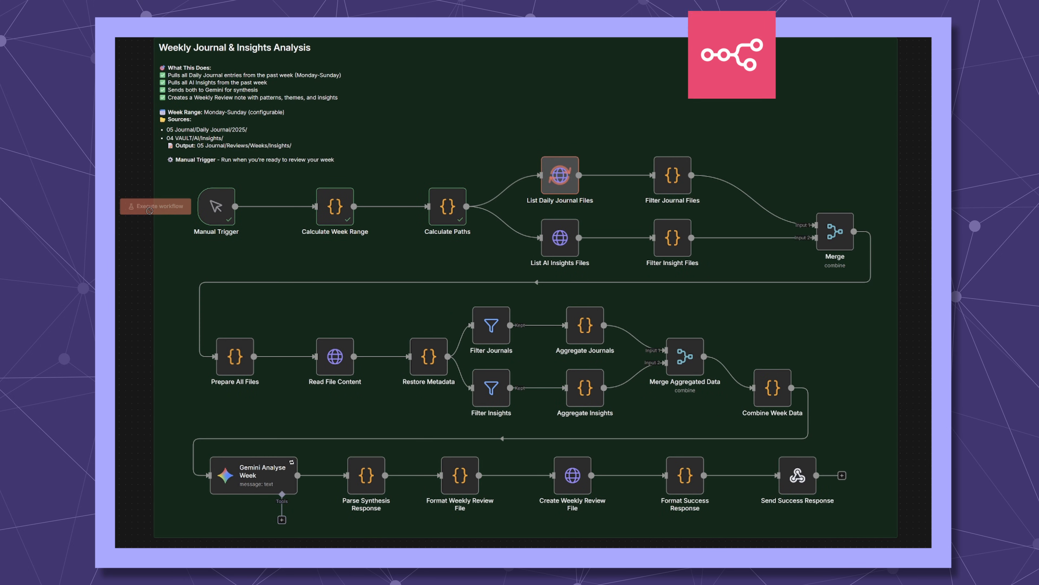
- Execute the Weekly Journal & Insights Analysis workflow so every node completes
left_click(156, 206)
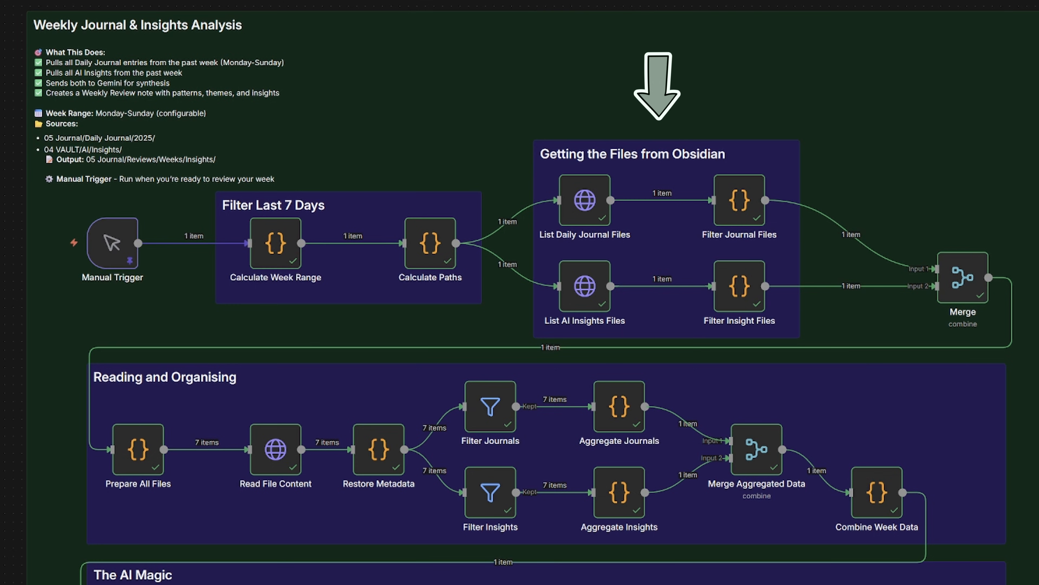
scroll("down", 3)
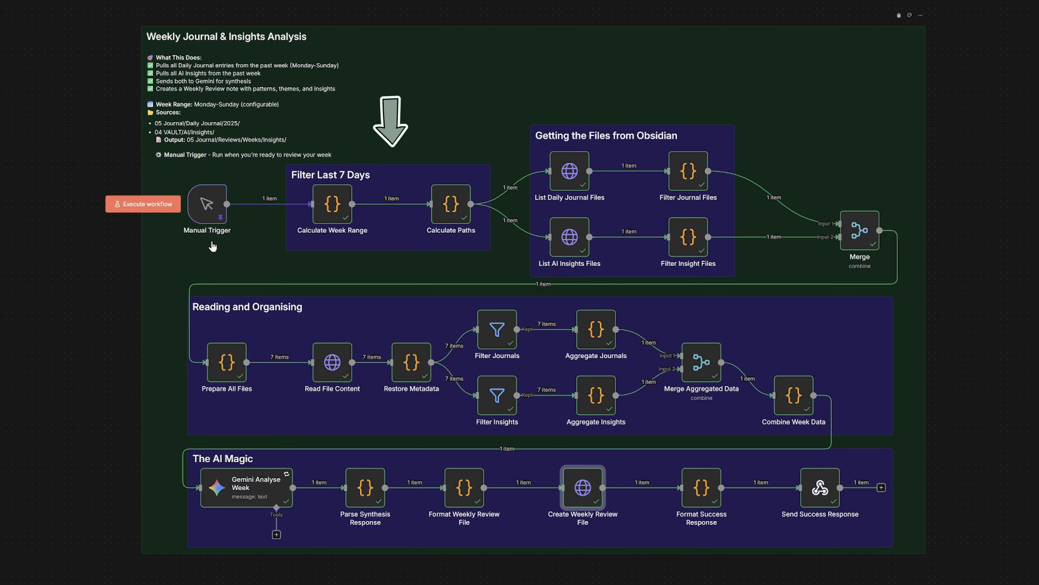
double_click(332, 204)
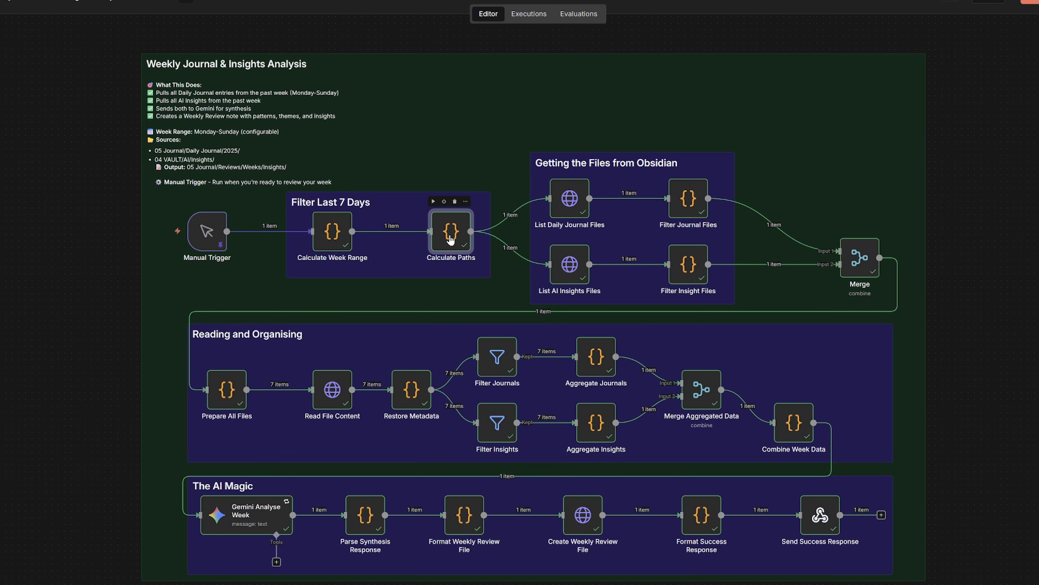
double_click(451, 233)
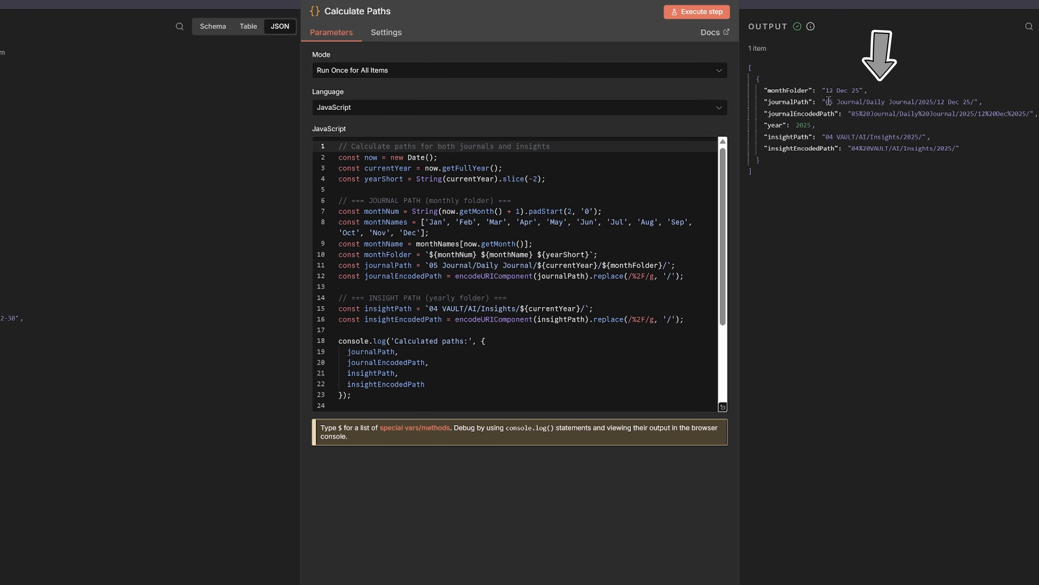
- Inspect the Filter Insight Files node output listing the single Christmas Grief and Survival file
double_click(902, 101)
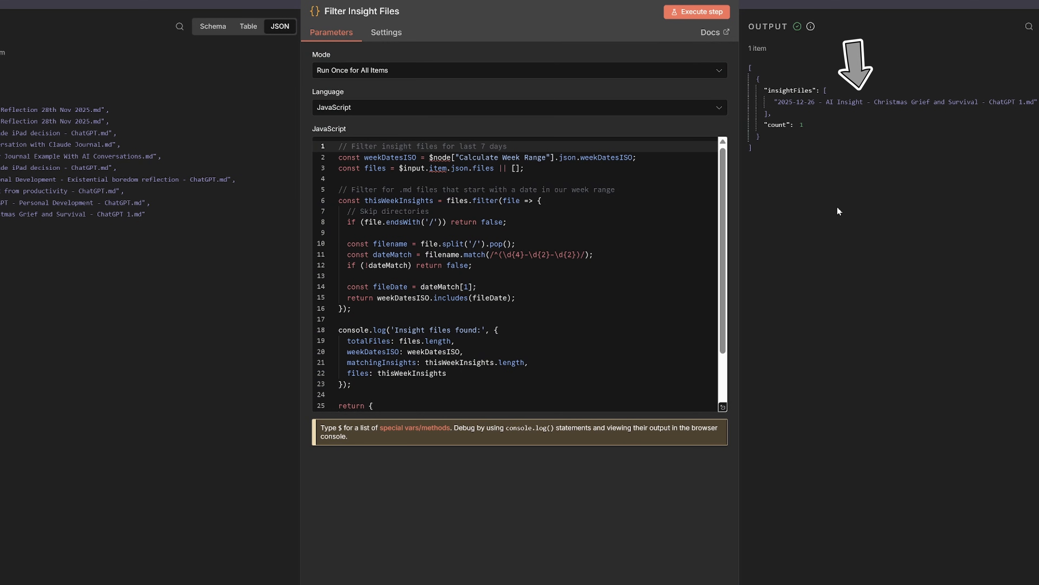
mouse_move(826, 135)
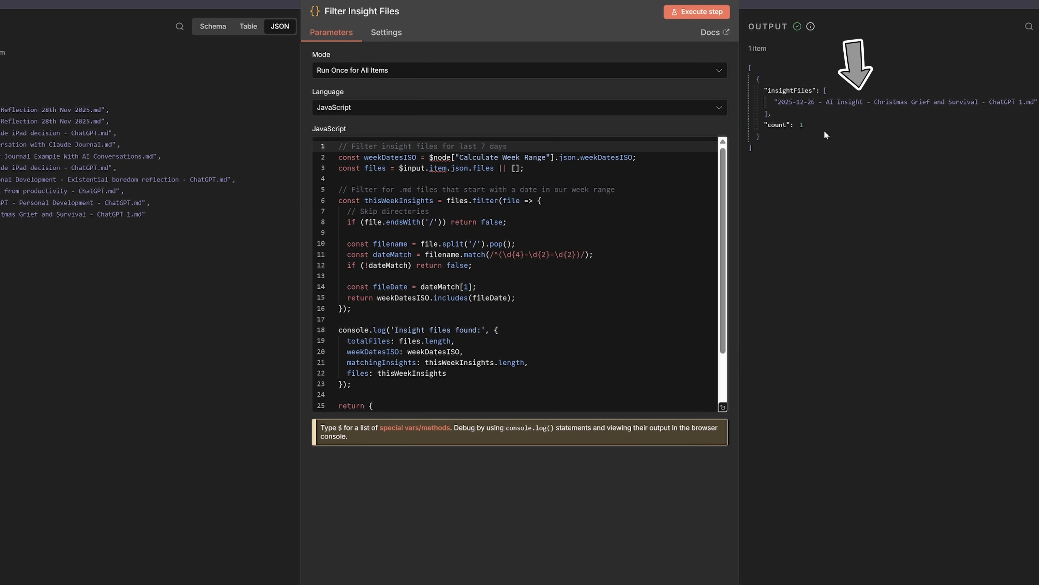
mouse_move(892, 112)
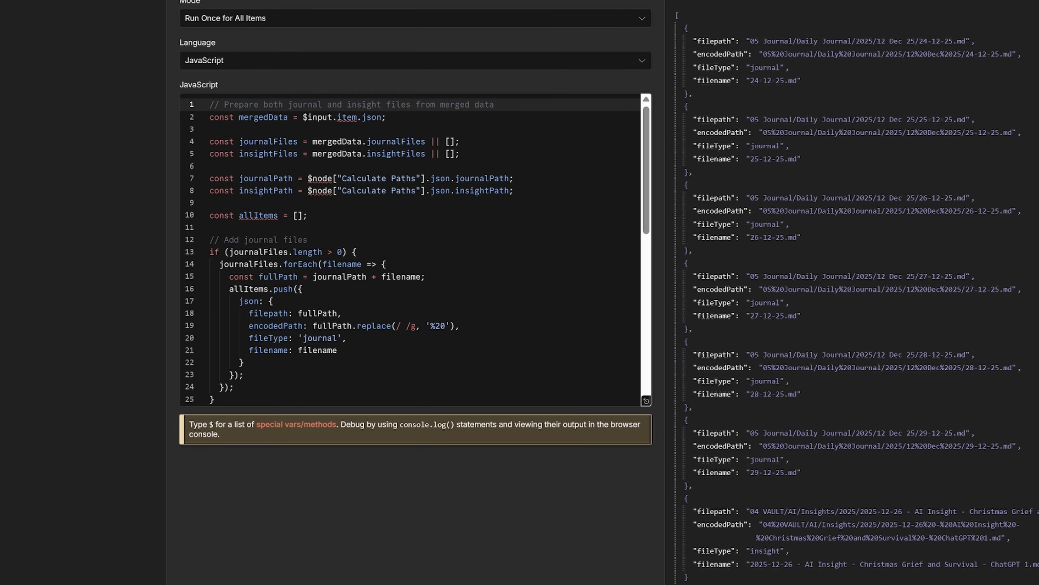
mouse_move(975, 80)
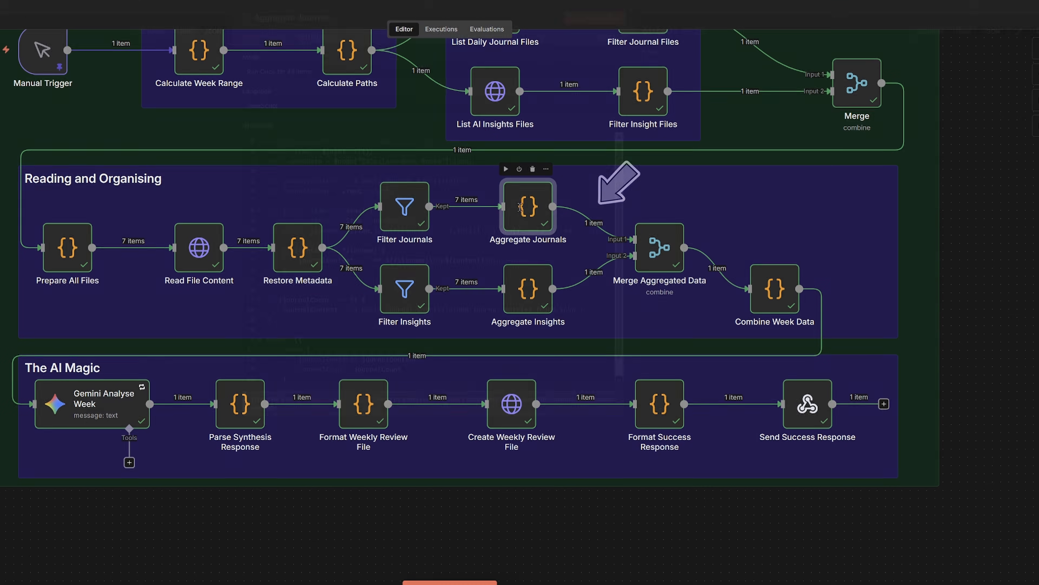
double_click(528, 206)
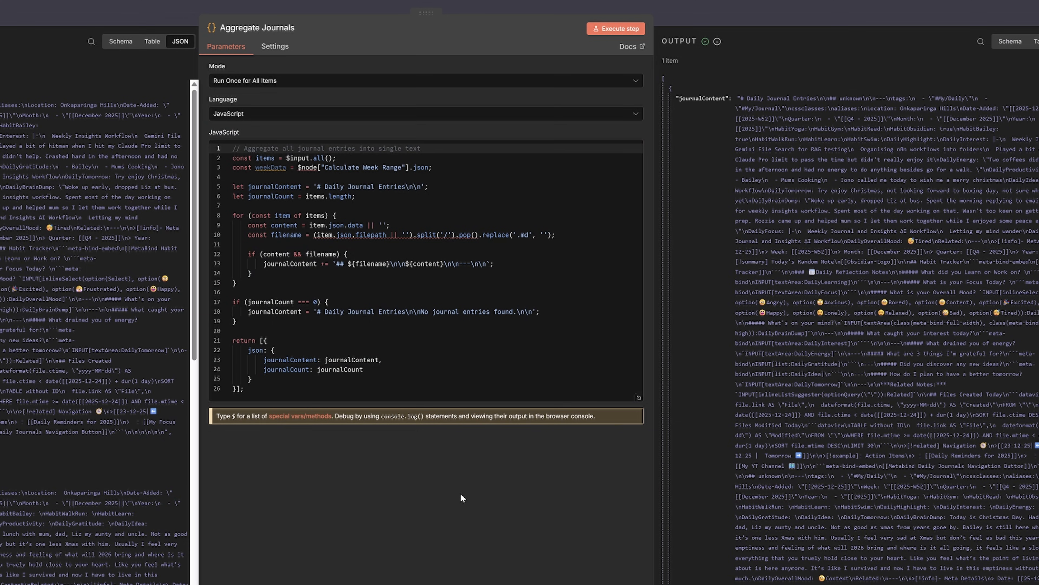
mouse_move(487, 555)
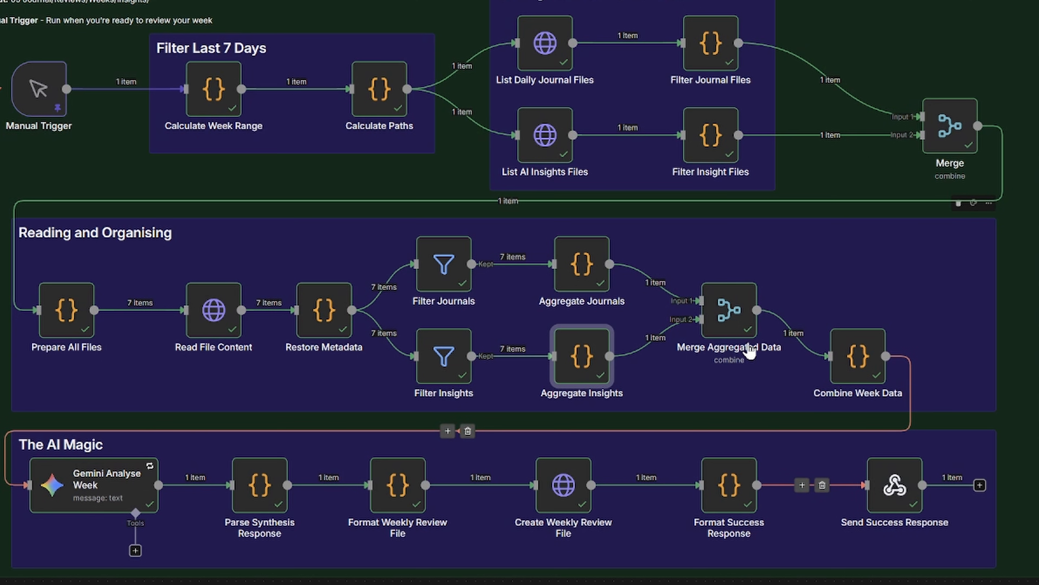
double_click(727, 309)
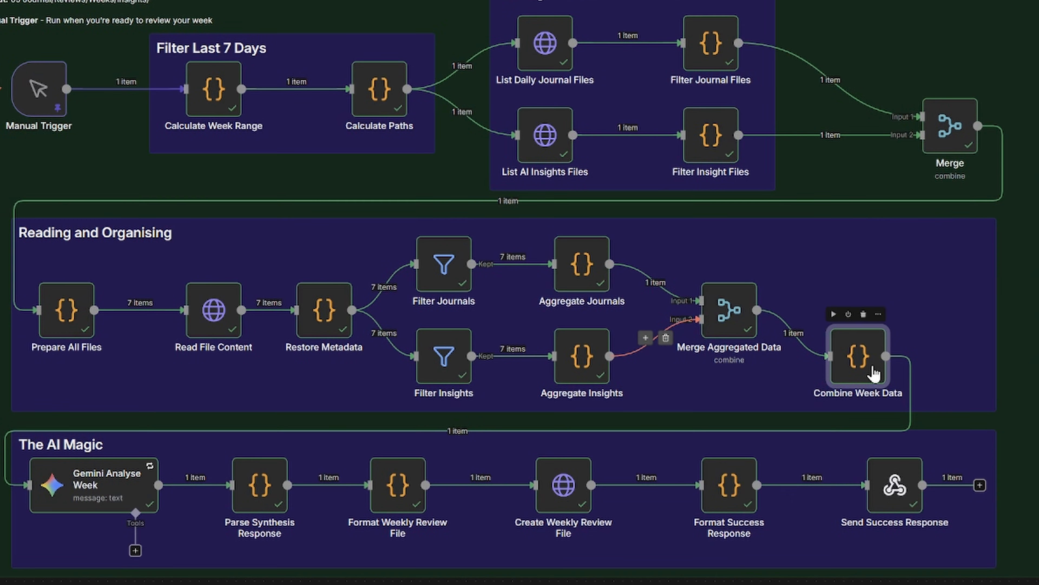
double_click(857, 357)
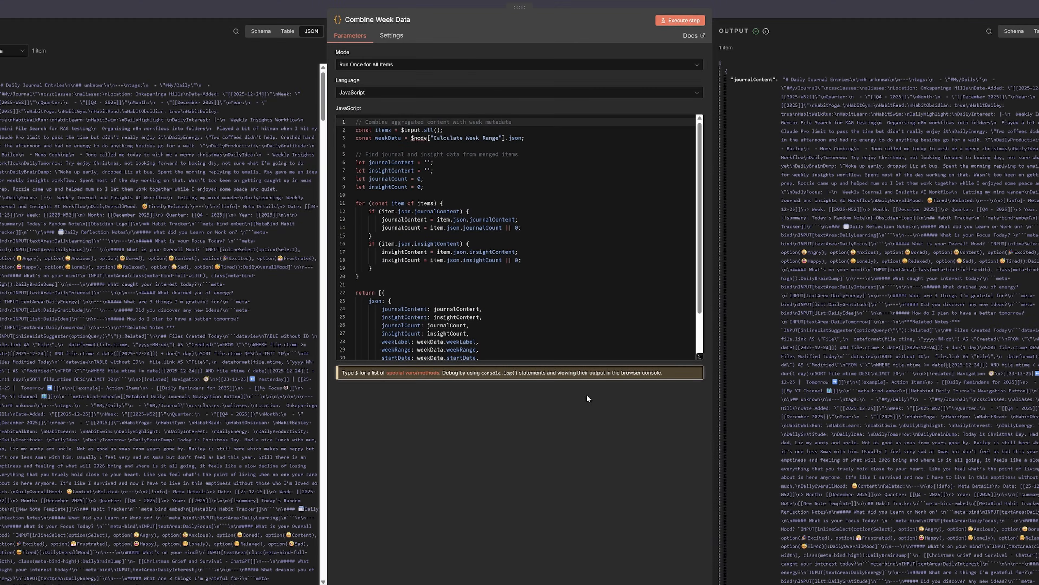
mouse_move(584, 405)
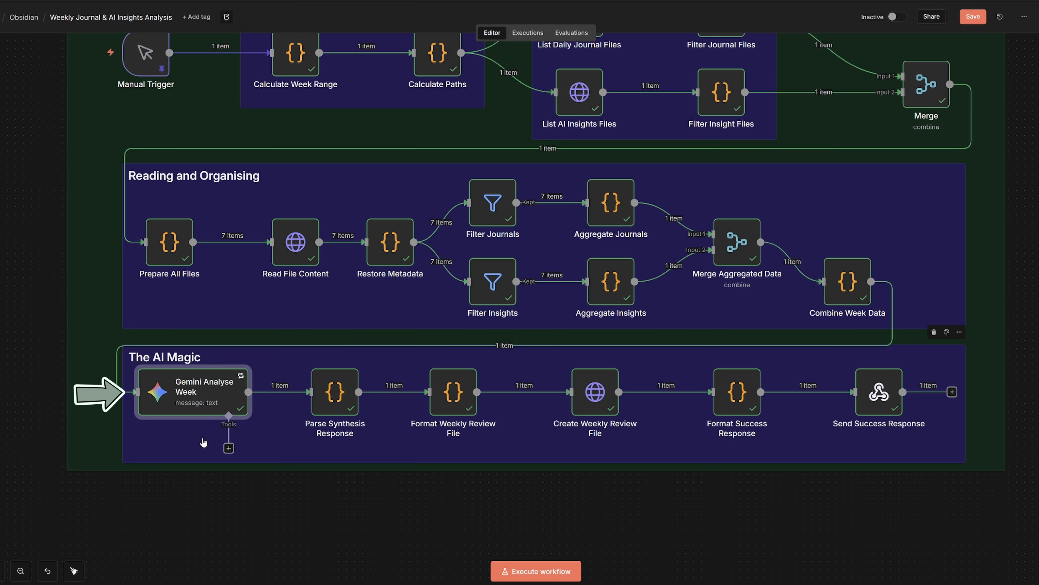
mouse_move(207, 401)
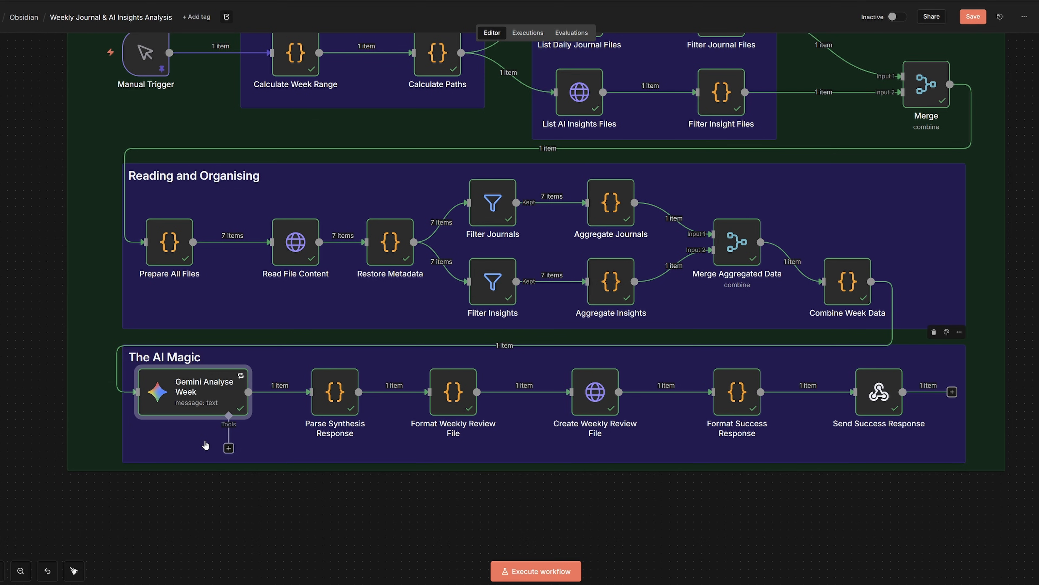
double_click(193, 391)
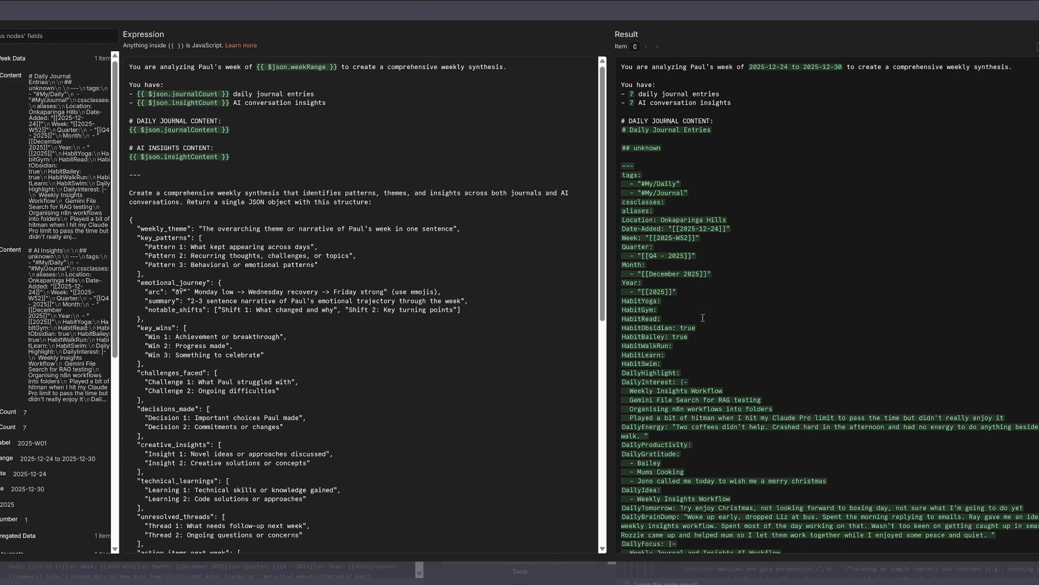
mouse_move(611, 257)
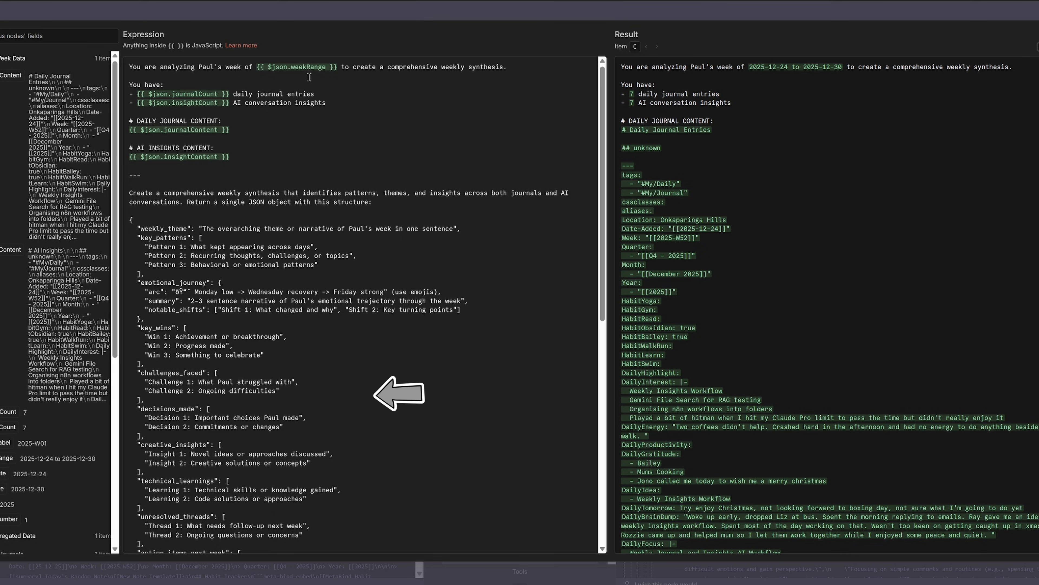
double_click(295, 66)
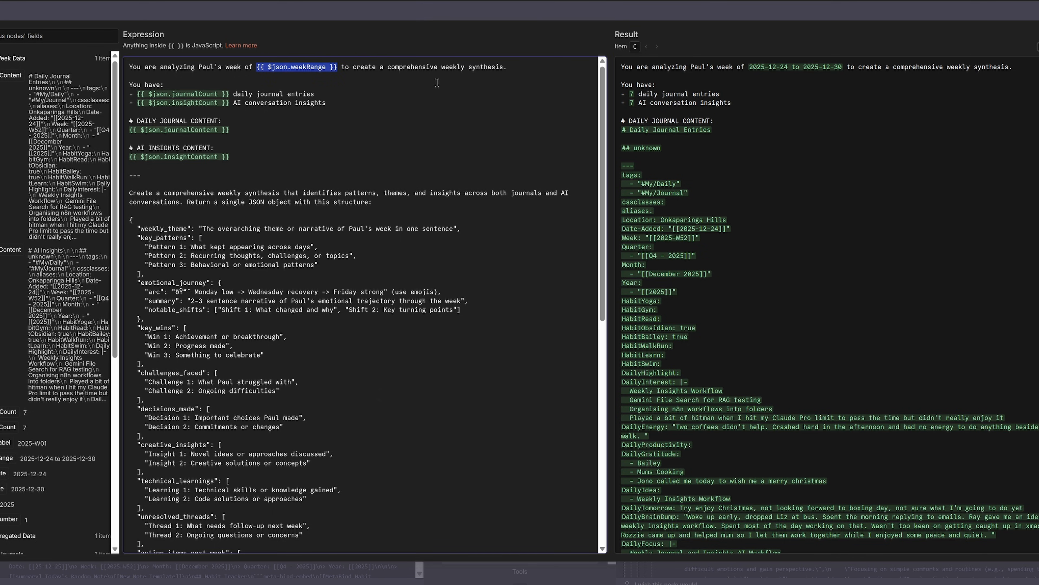
scroll("down", 3)
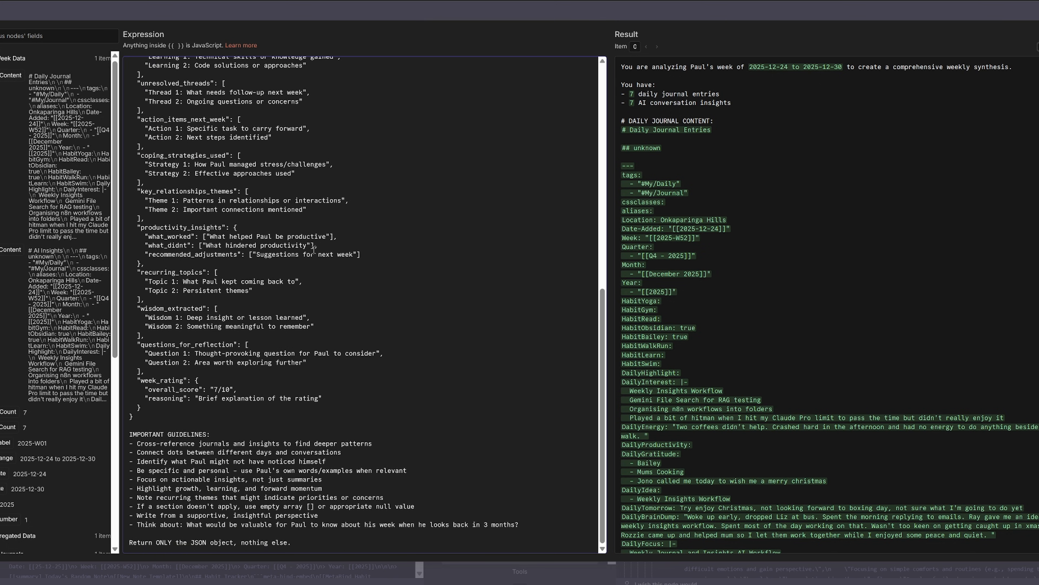
mouse_move(543, 345)
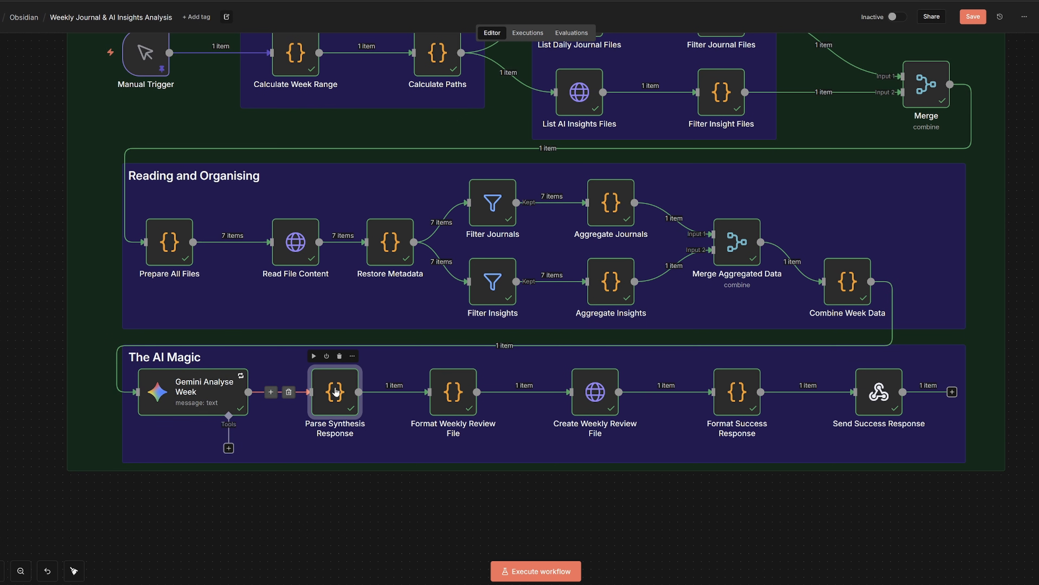
double_click(334, 391)
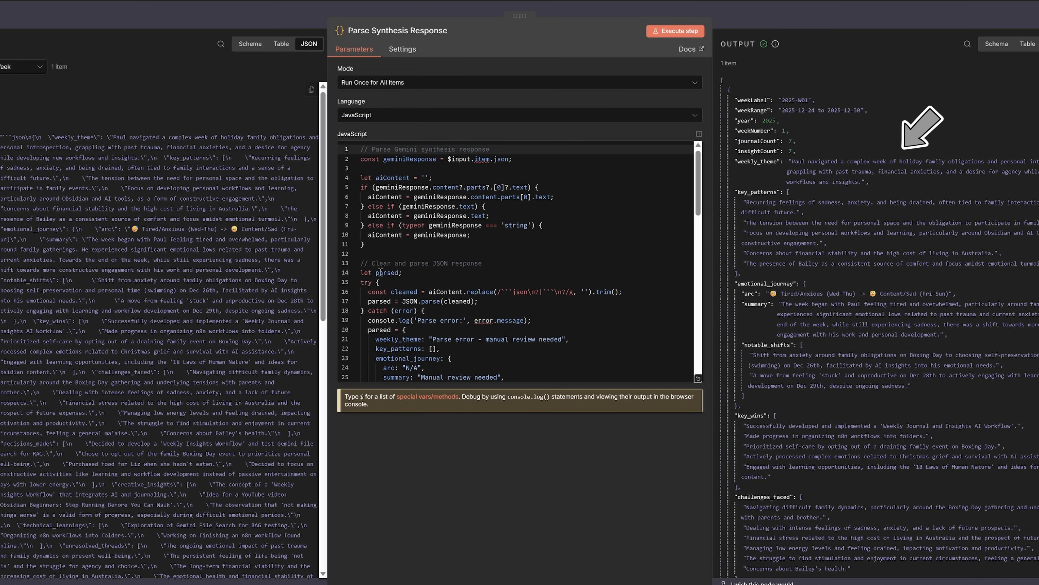
mouse_move(920, 343)
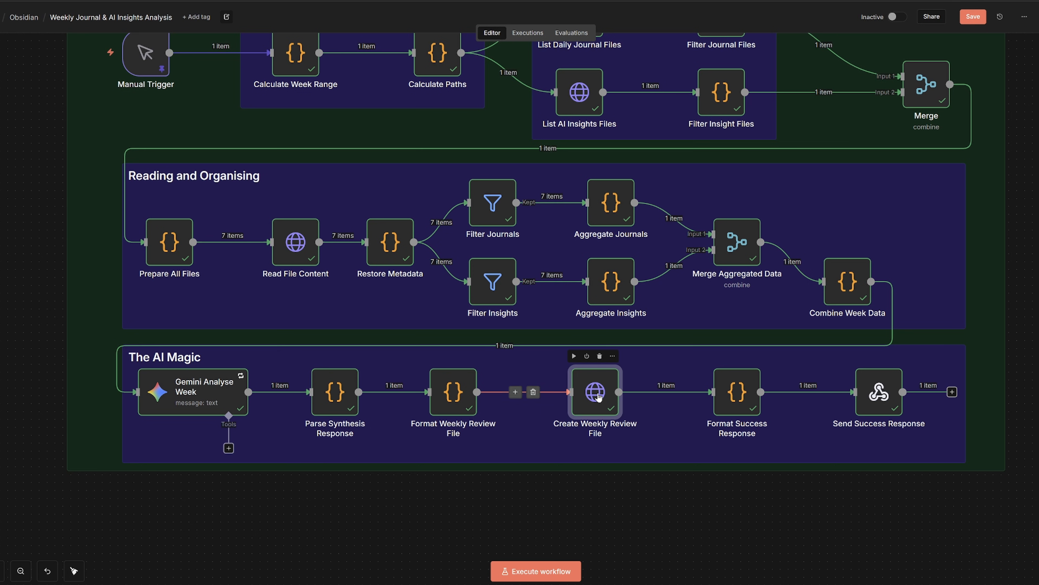
double_click(593, 391)
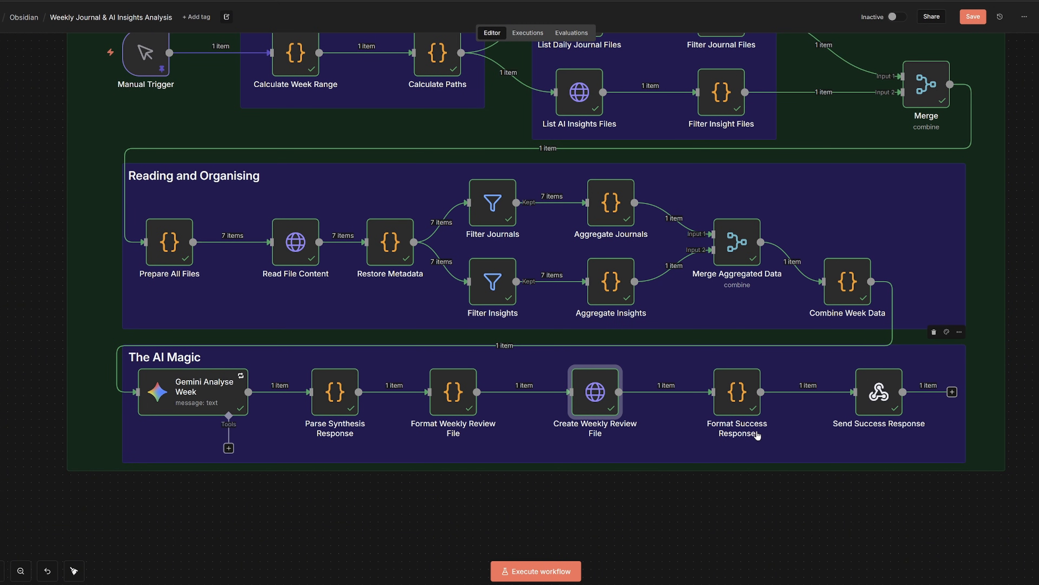
left_click(534, 570)
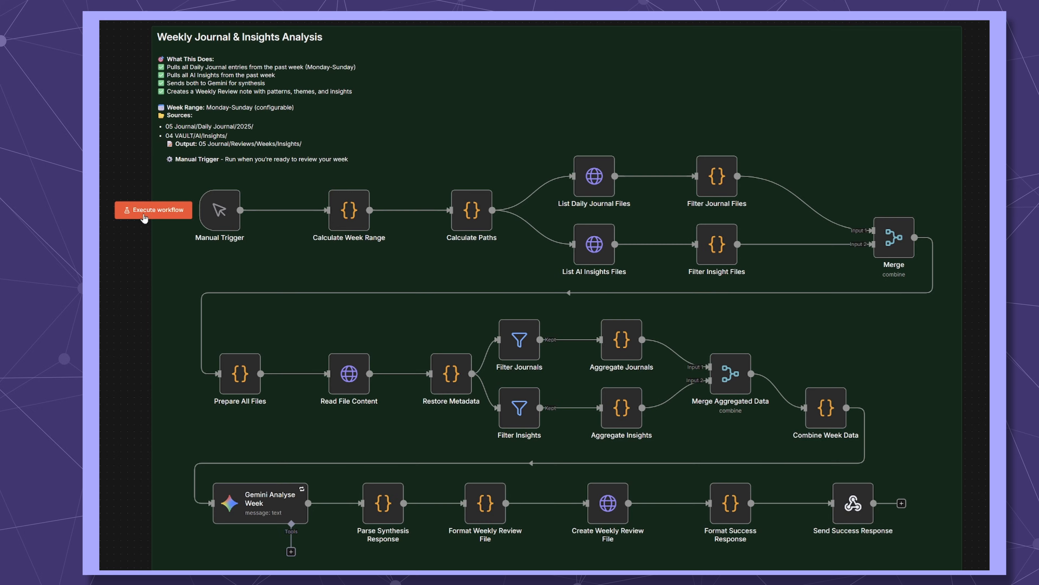
- Execute the workflow, review the generated 2025-W52 note in Obsidian, then start another run
left_click(152, 209)
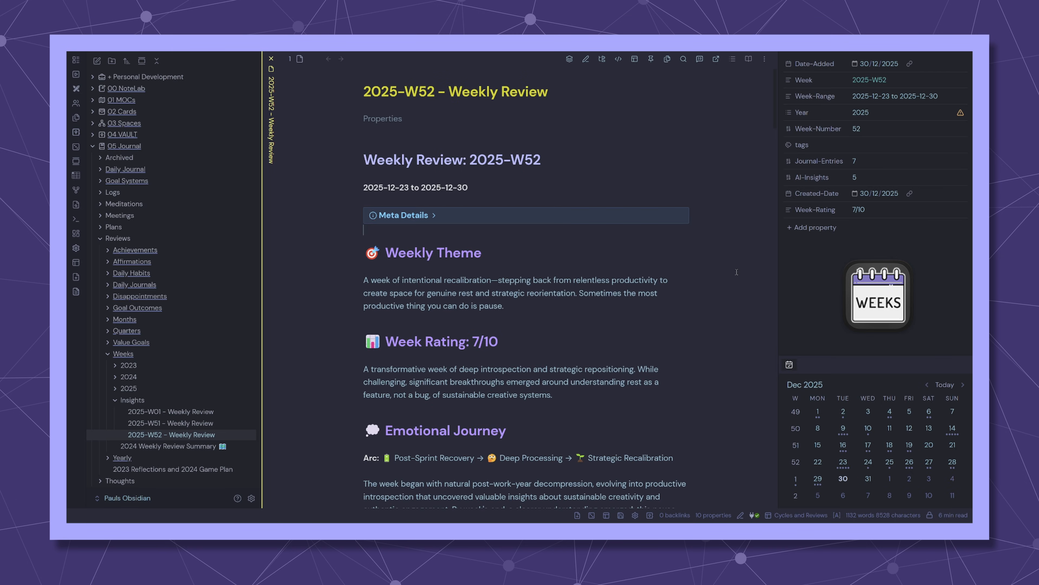
scroll("down", 3)
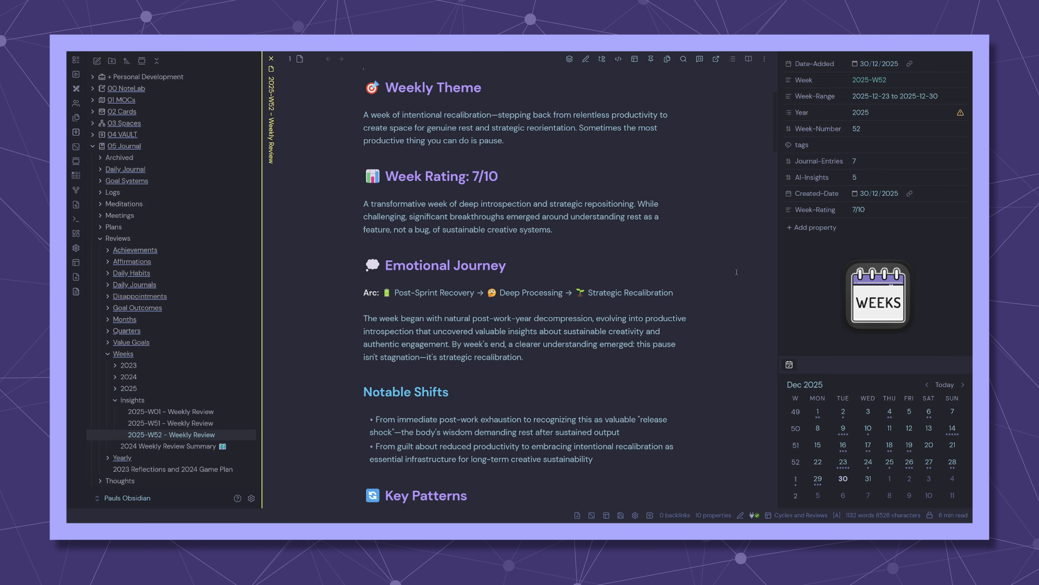
scroll("down", 3)
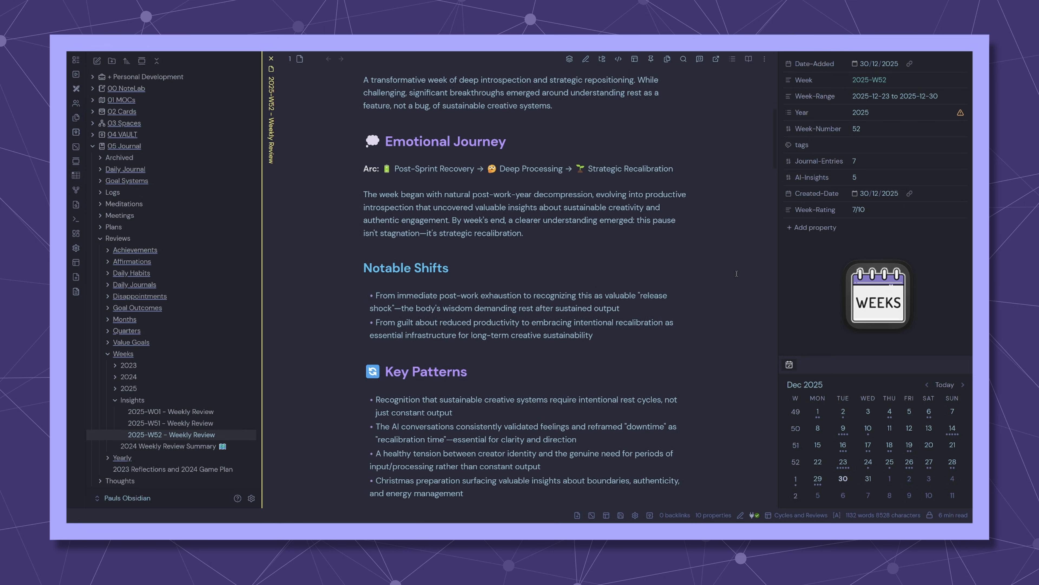
scroll("down", 3)
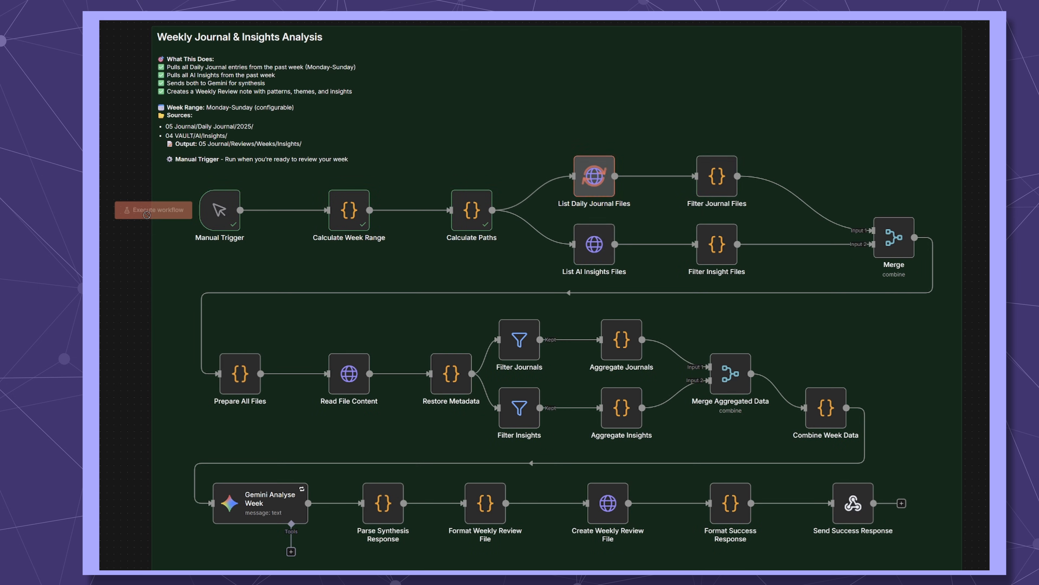
left_click(153, 209)
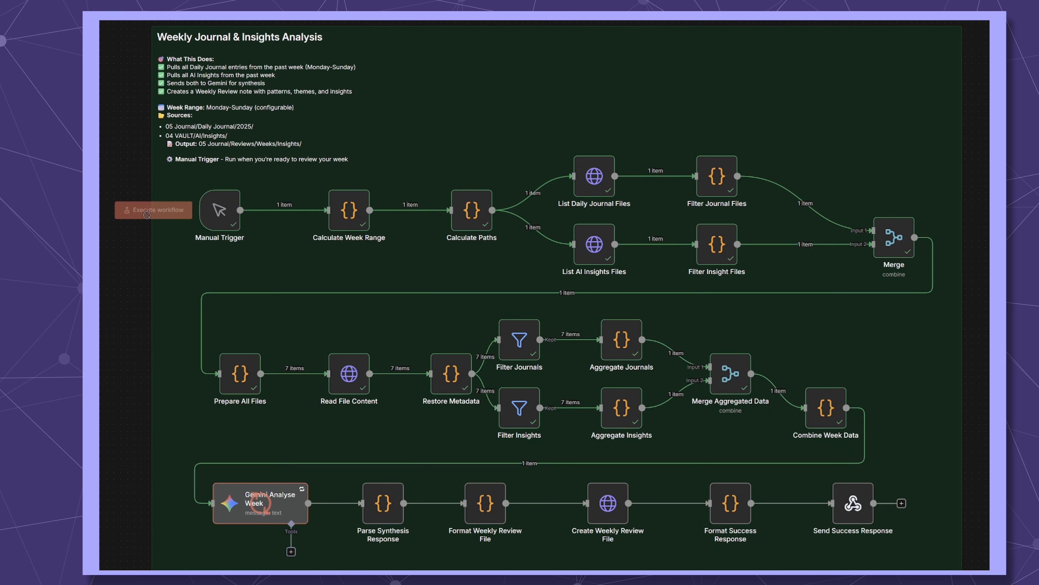